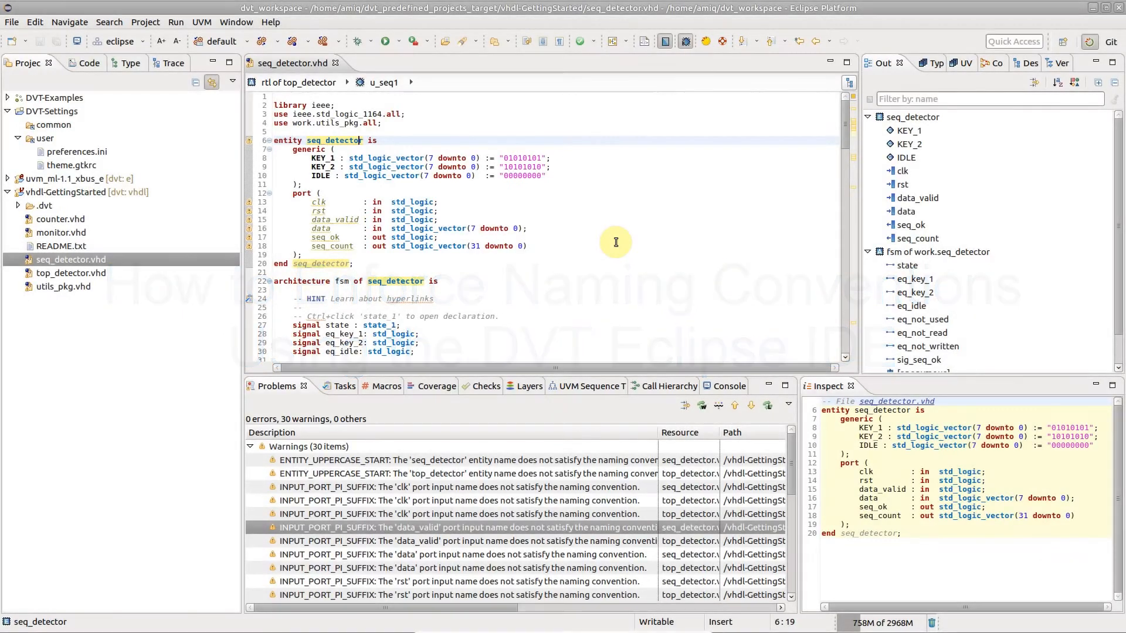
pyautogui.moveTo(564, 225)
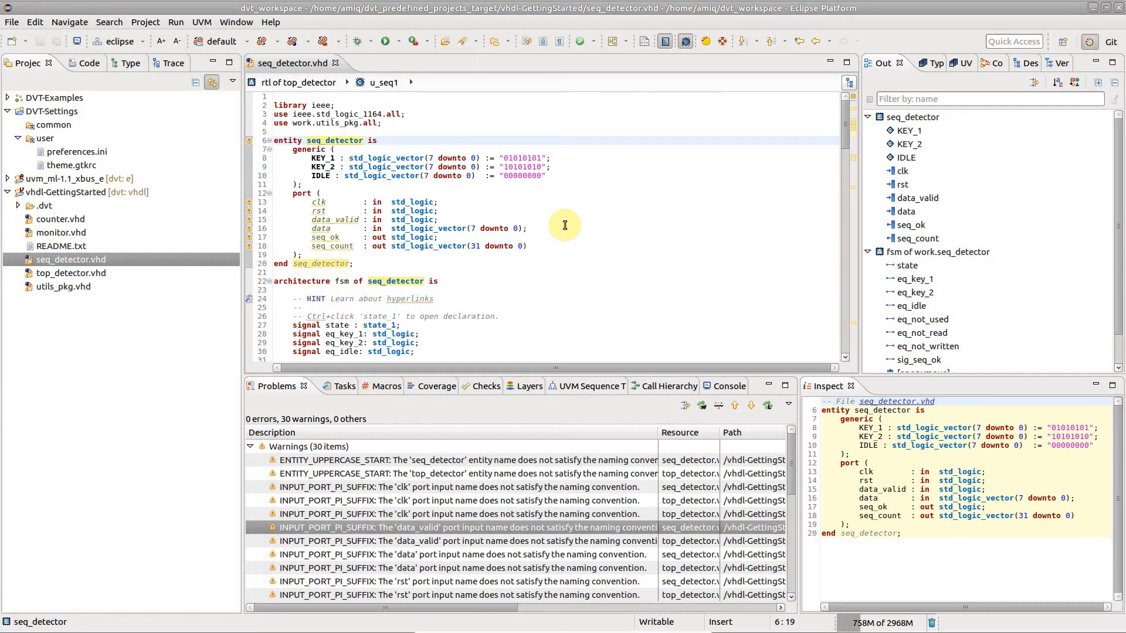
pyautogui.moveTo(343, 139)
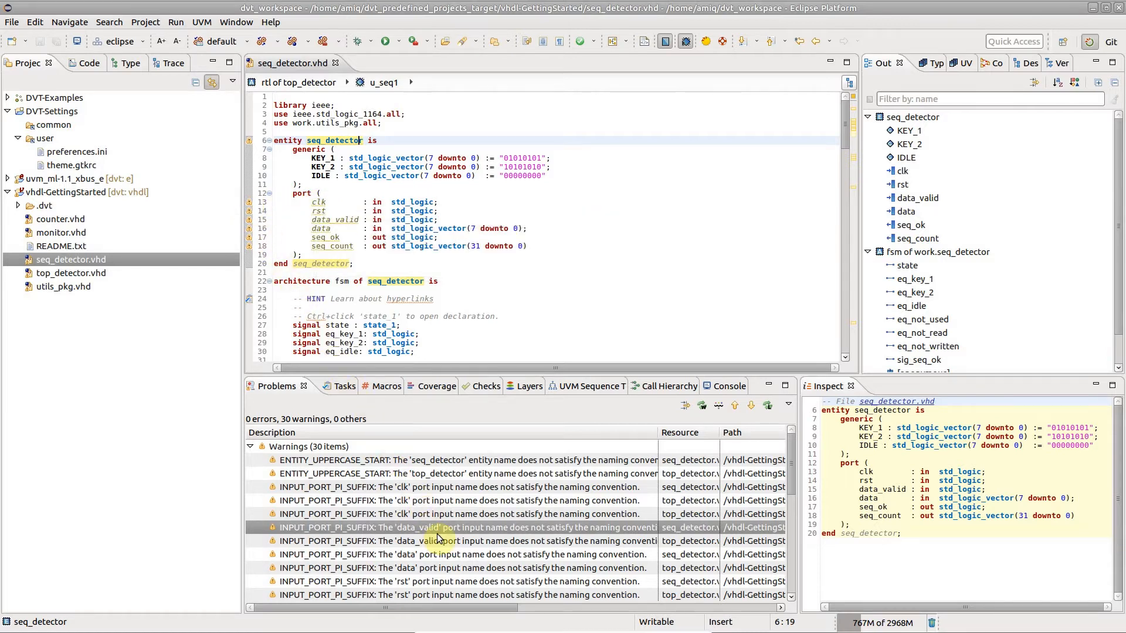
pyautogui.moveTo(346, 229)
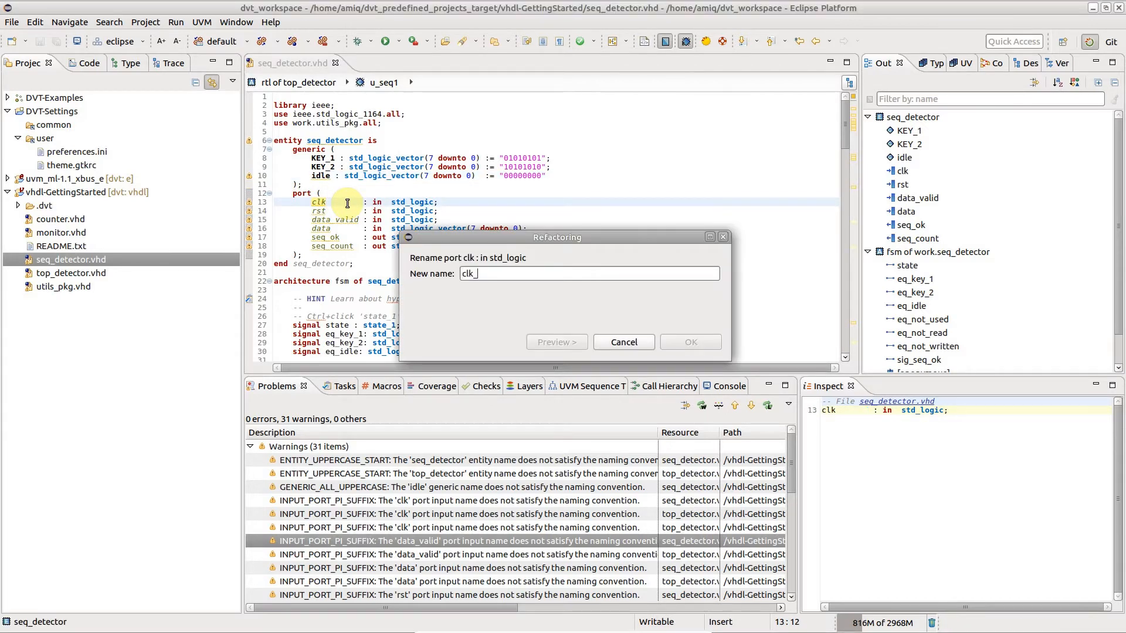
# - Finish renaming the clk port to clk_pi and select the vhdl-GettingStarted project
pyautogui.write('_pi')
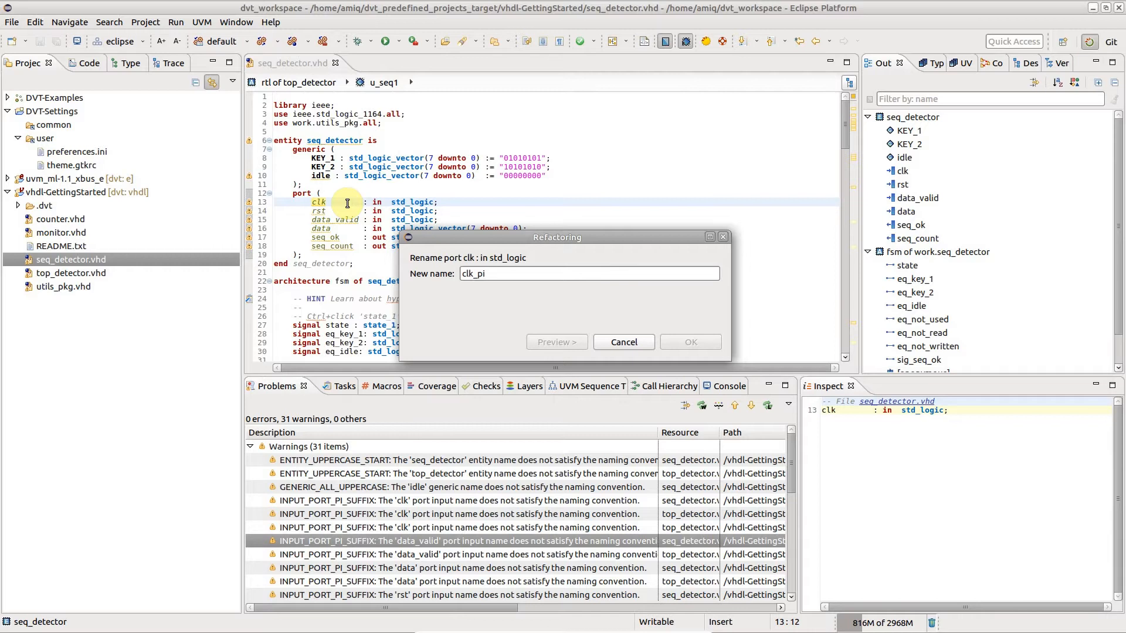
pyautogui.click(688, 341)
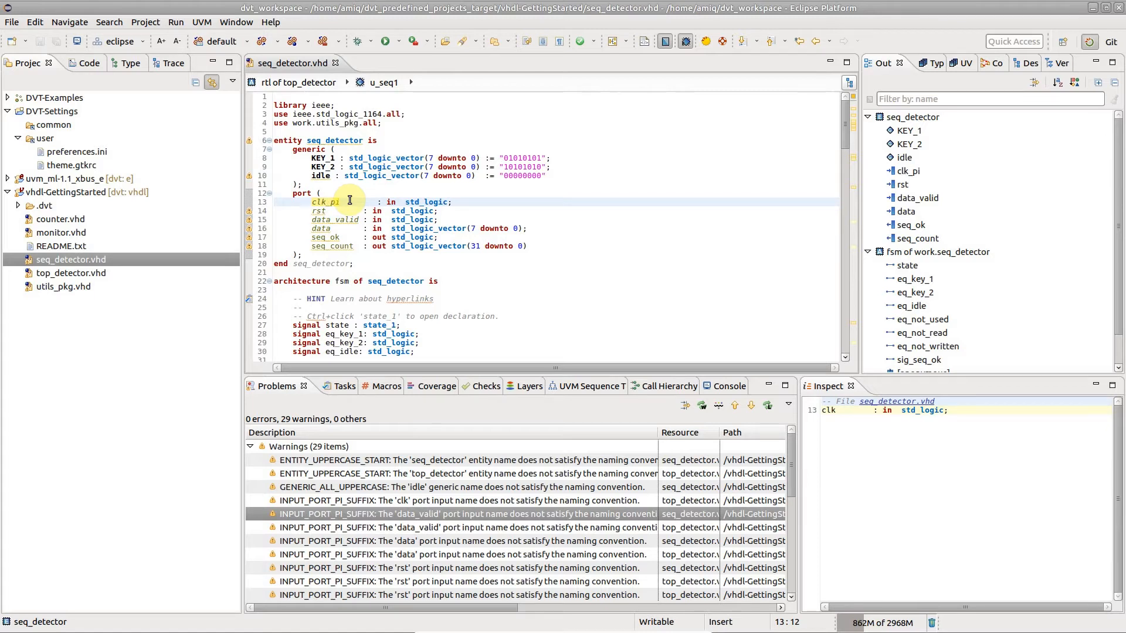
pyautogui.click(68, 191)
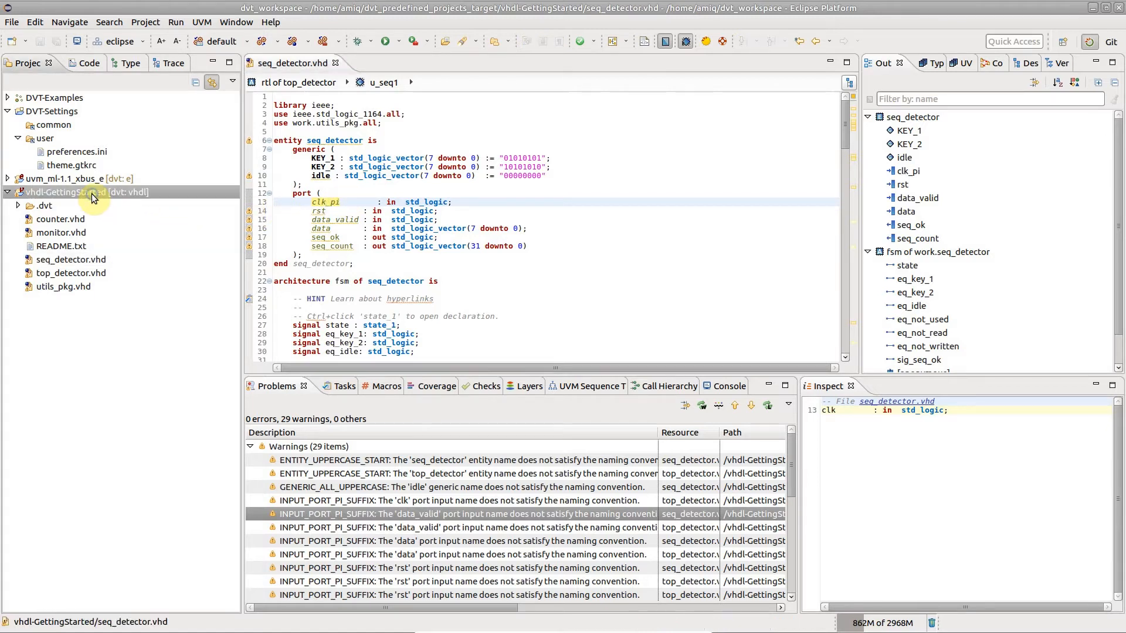
pyautogui.rightClick(85, 191)
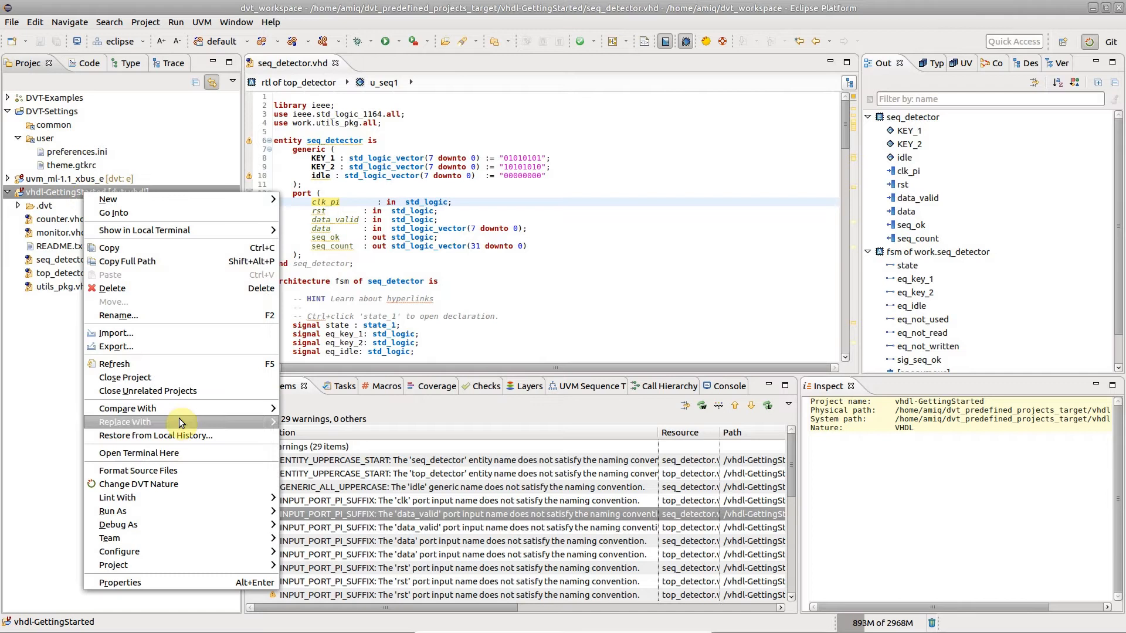
pyautogui.click(120, 582)
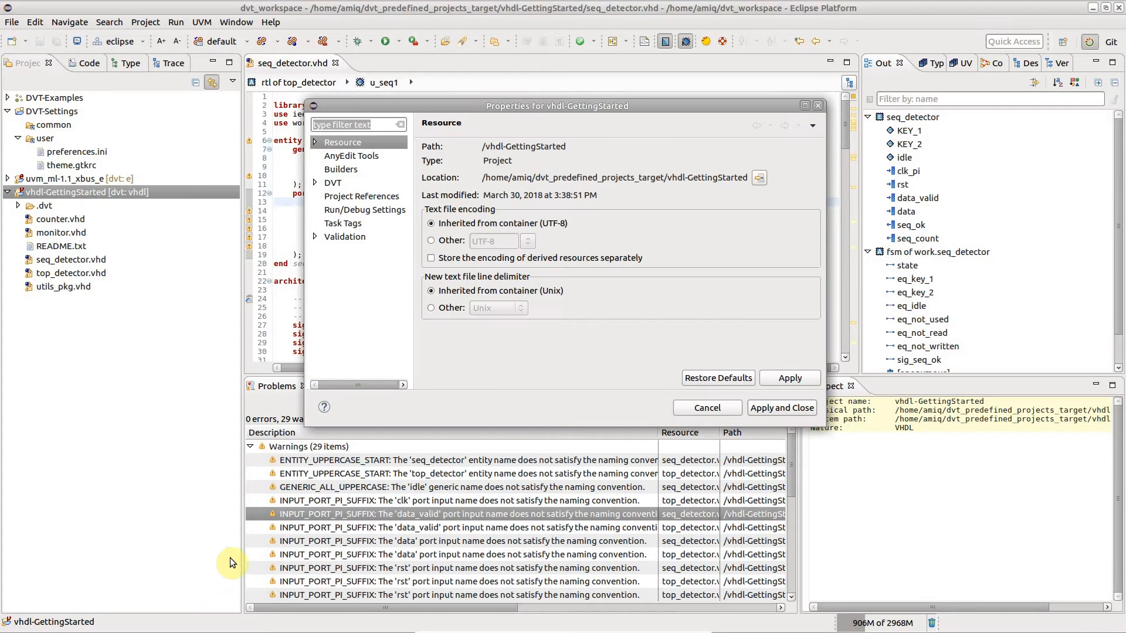
pyautogui.click(315, 182)
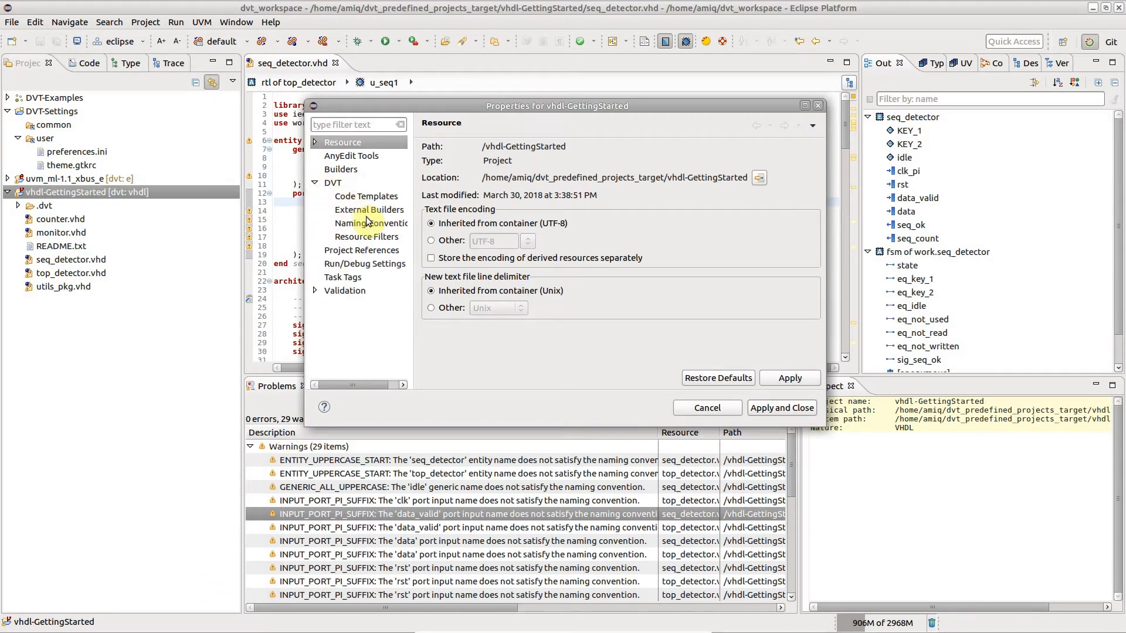
pyautogui.click(368, 223)
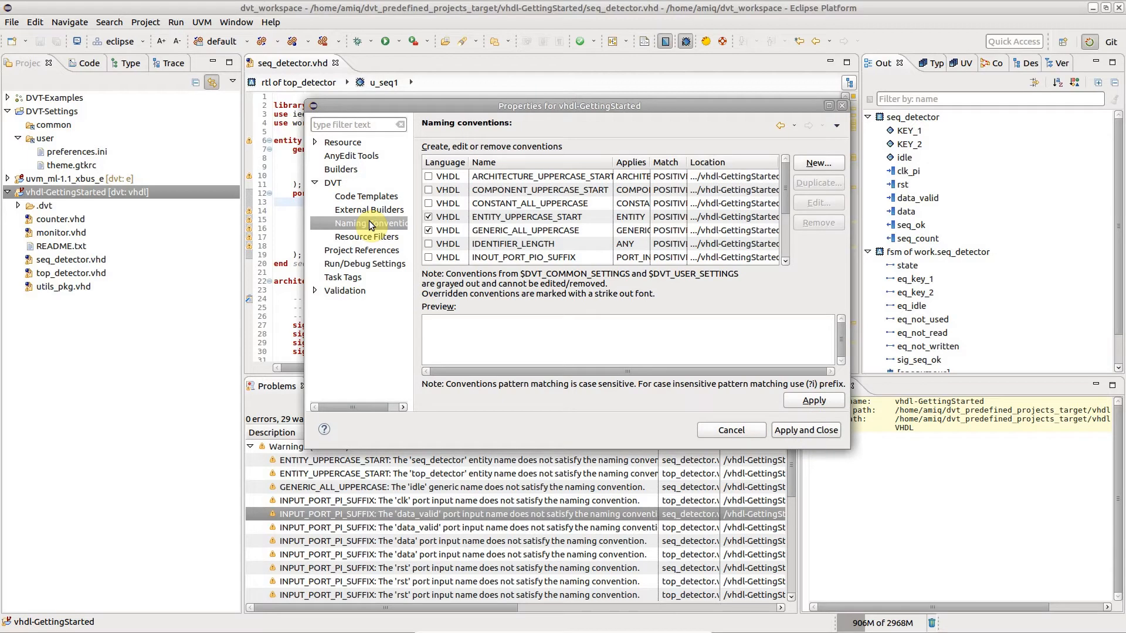
pyautogui.click(525, 230)
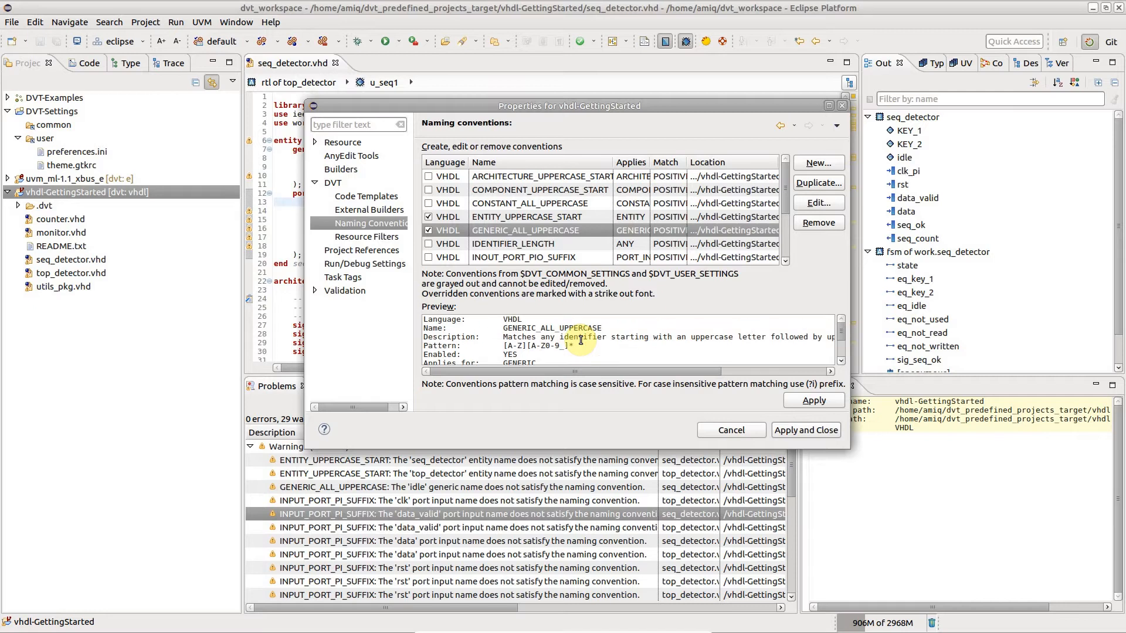
pyautogui.moveTo(724, 408)
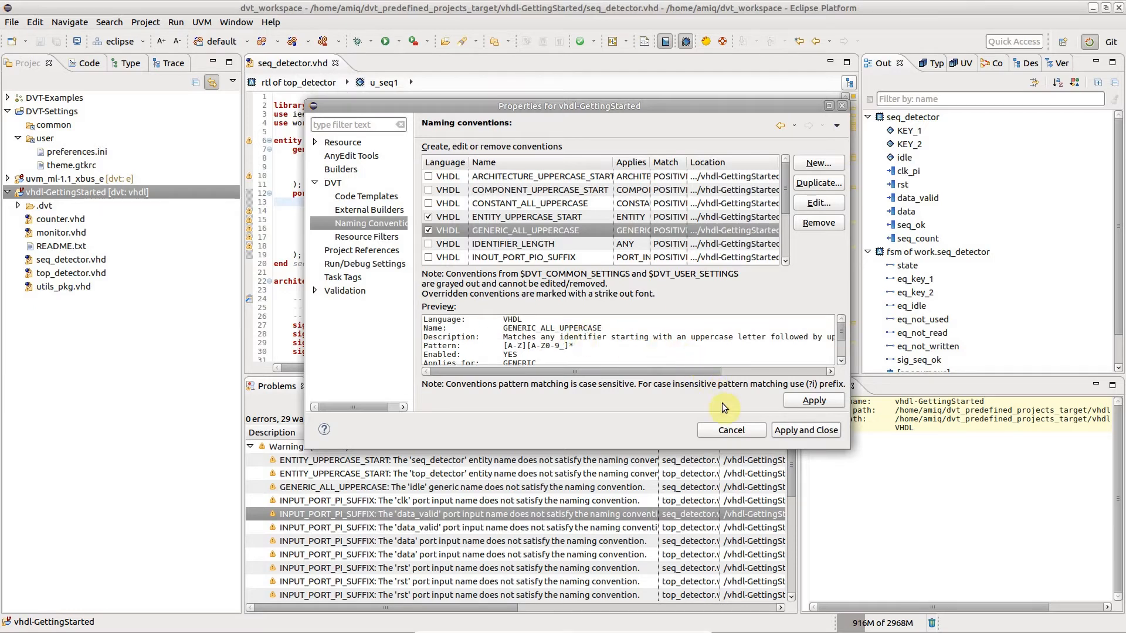
pyautogui.click(730, 430)
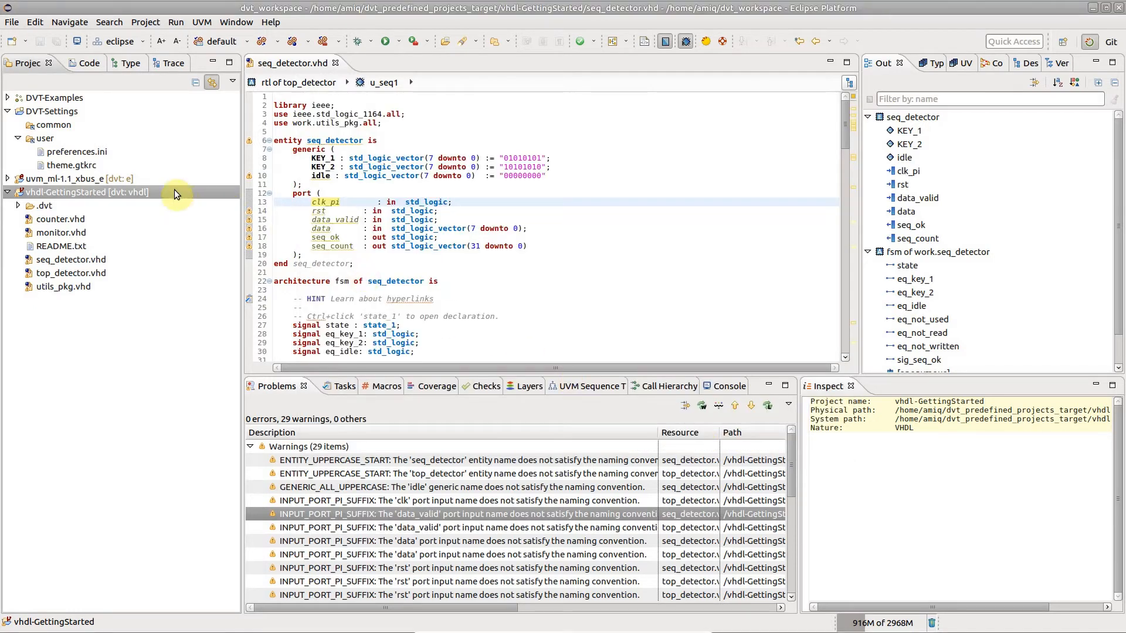
# - Reach the uvm_ml-1.1_xbus_e project's Naming Conventions settings and begin a new rule
pyautogui.rightClick(57, 179)
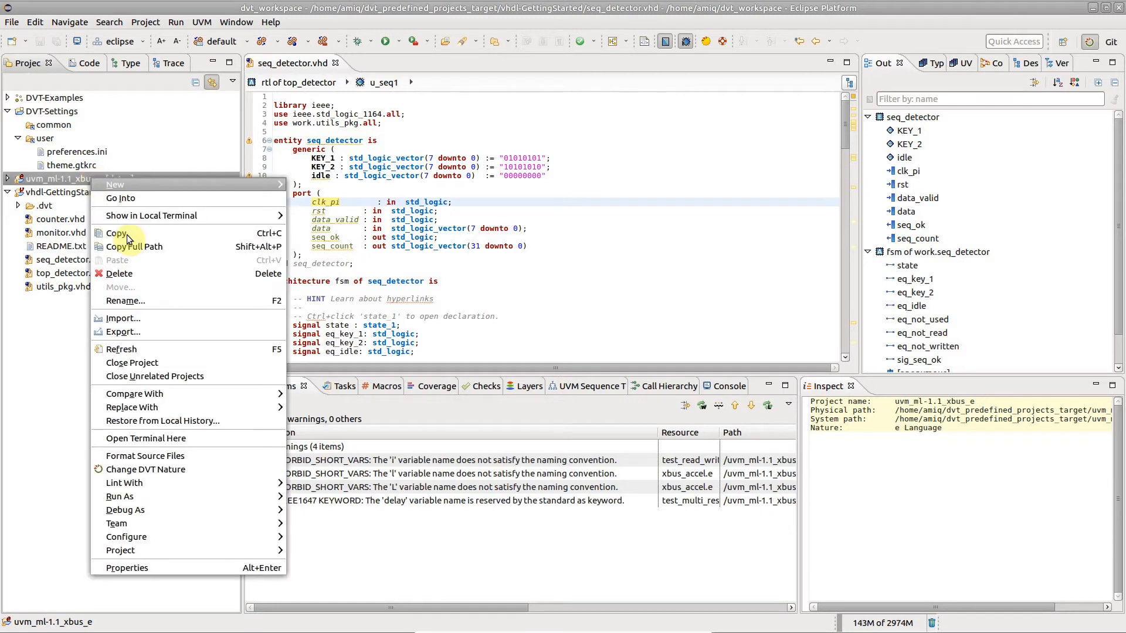
pyautogui.click(126, 567)
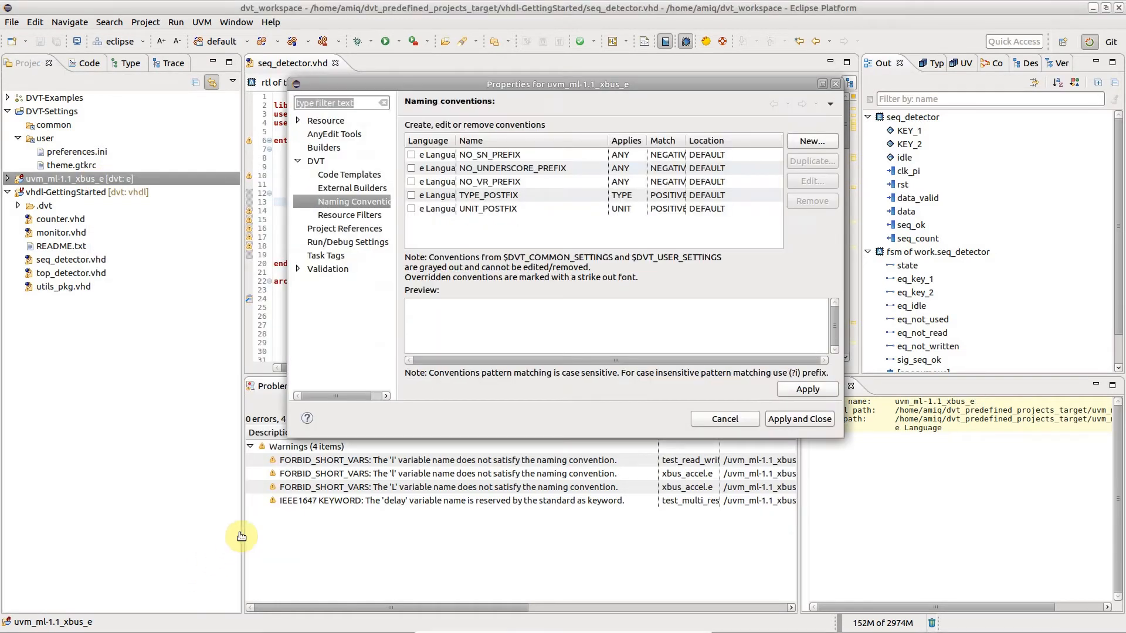
pyautogui.moveTo(626, 231)
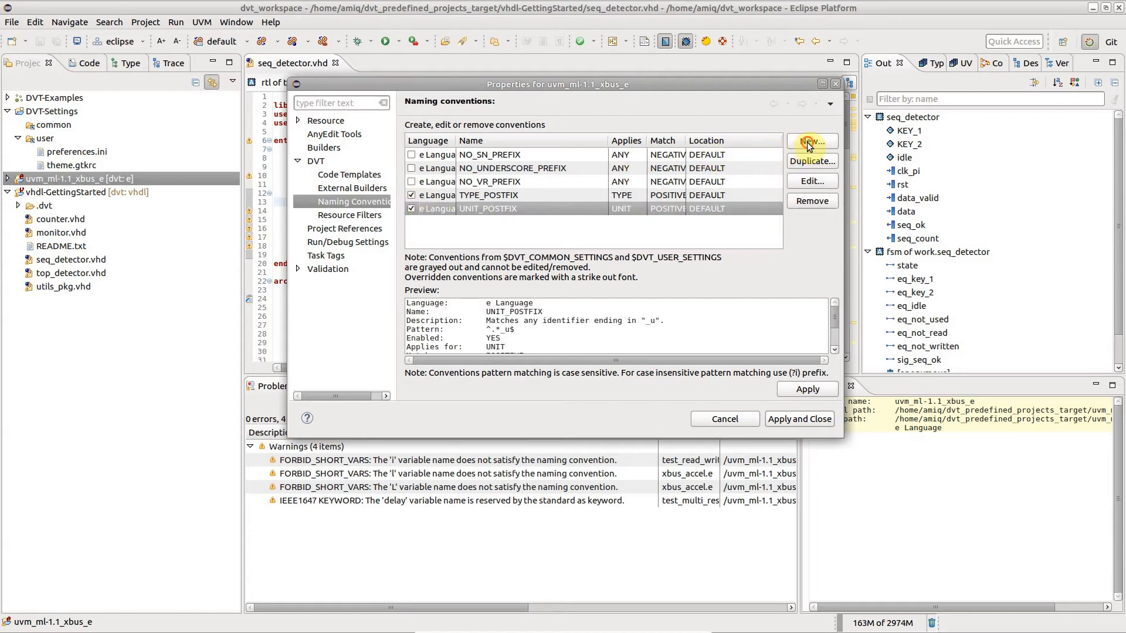
pyautogui.click(810, 141)
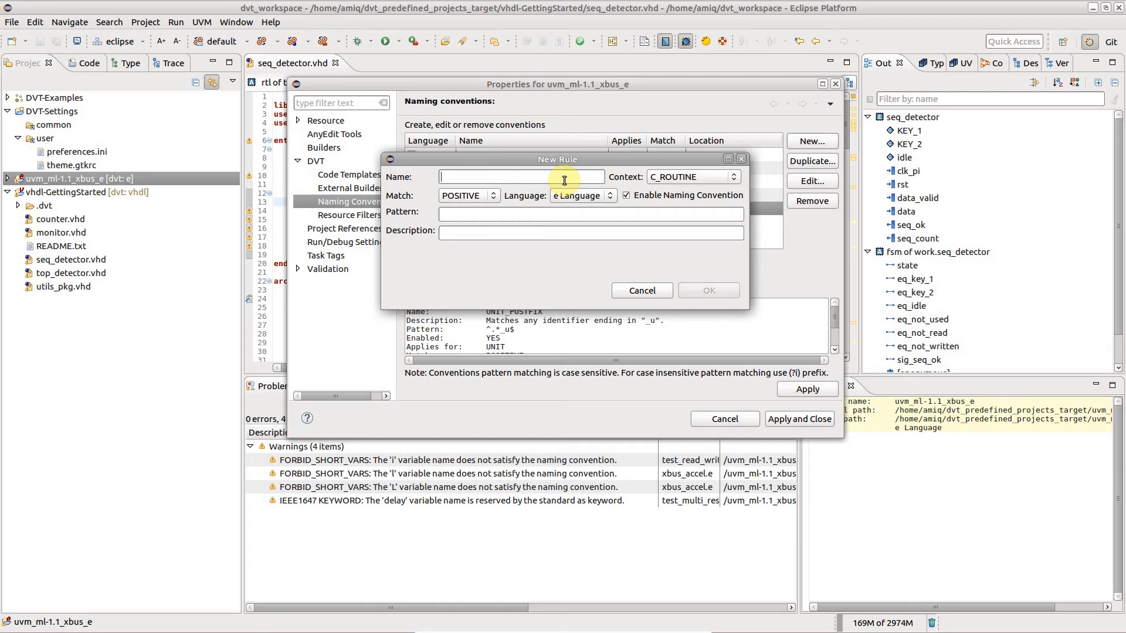
# - Define rule FORBID_SHORT_VARS for VARIABLE context with pattern .{3,} and a 'No...' description, then save it
pyautogui.write('FORBID_SHORT_VARS')
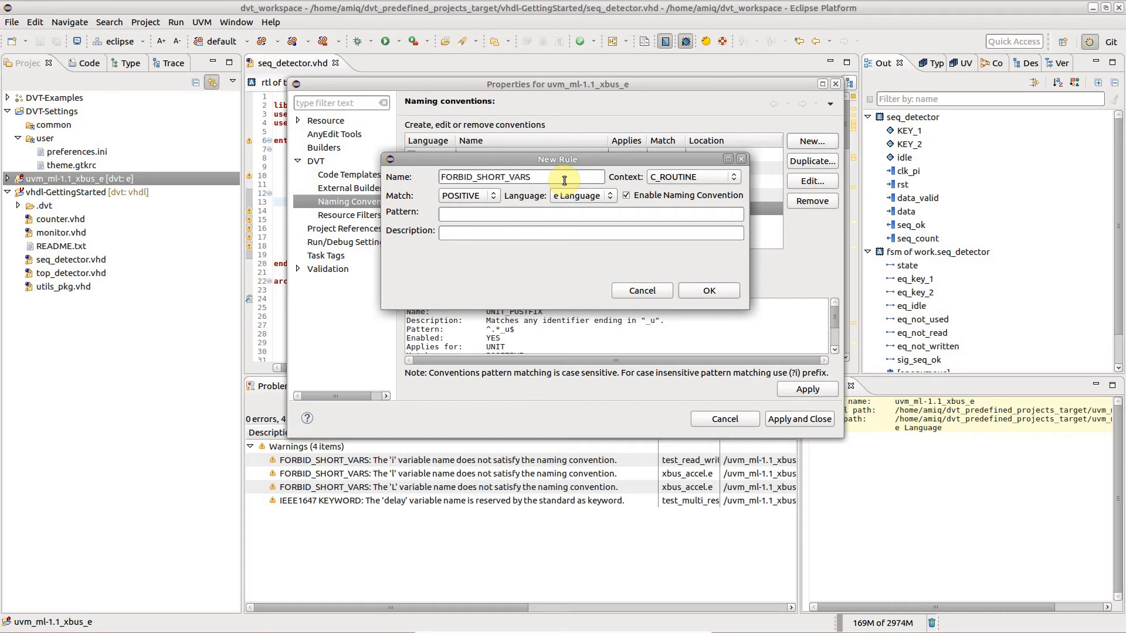
pyautogui.click(732, 177)
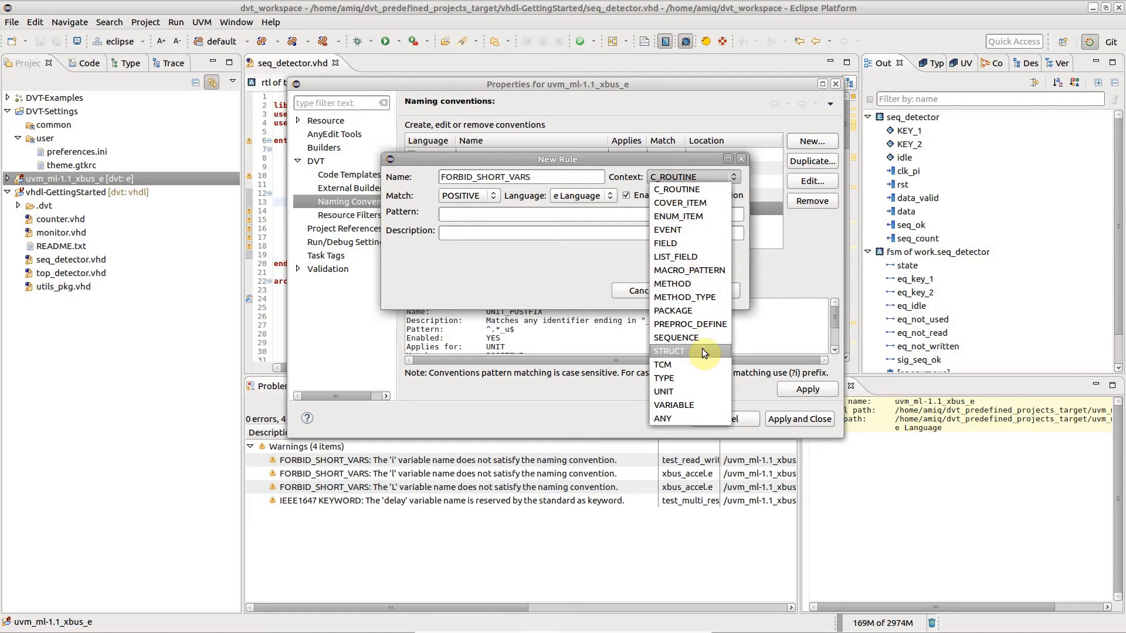
pyautogui.click(673, 405)
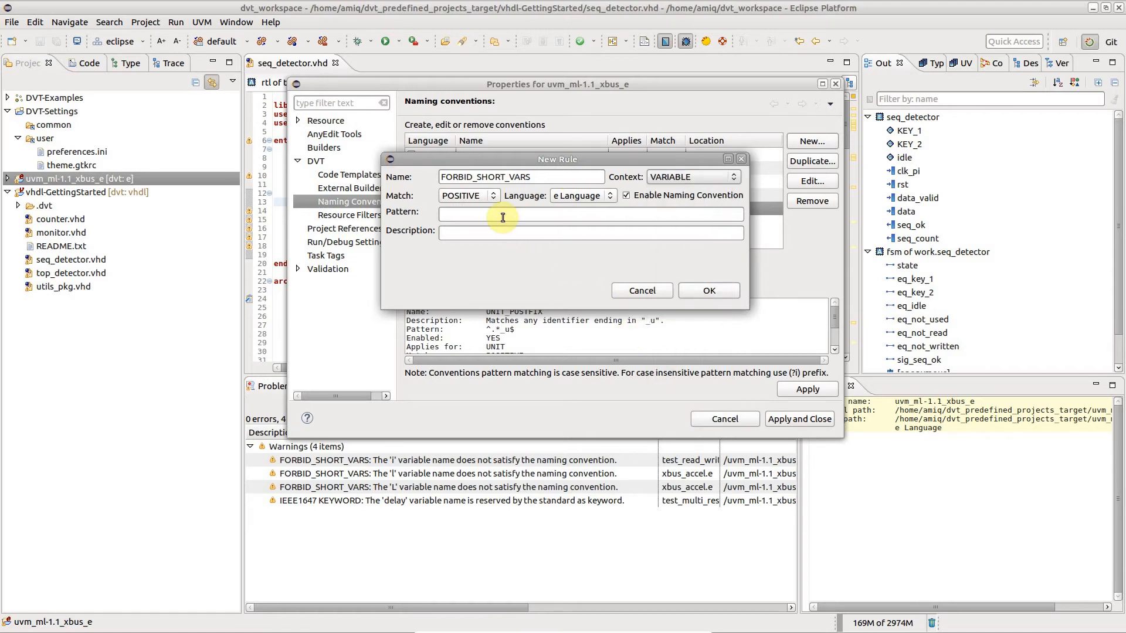
pyautogui.write('.{3,')
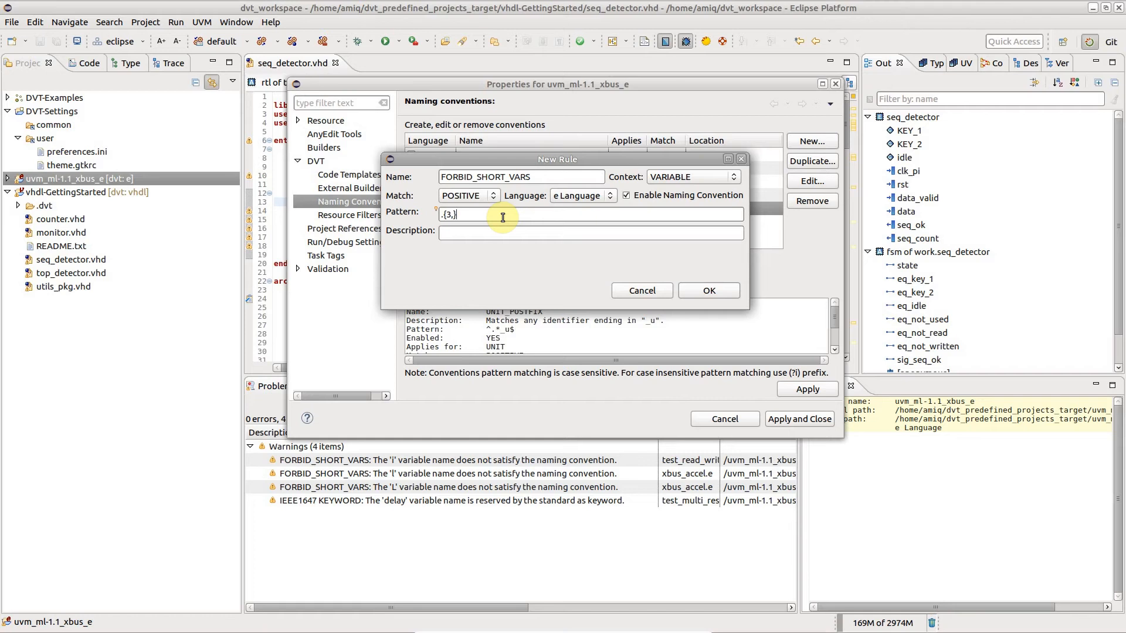
pyautogui.write('No')
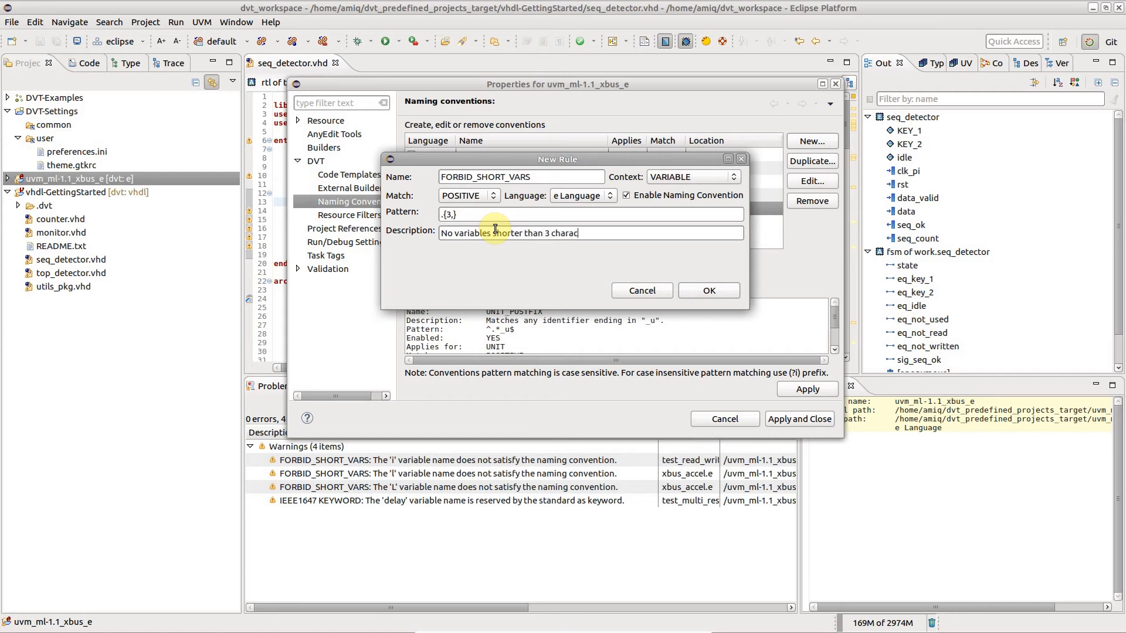
pyautogui.click(707, 289)
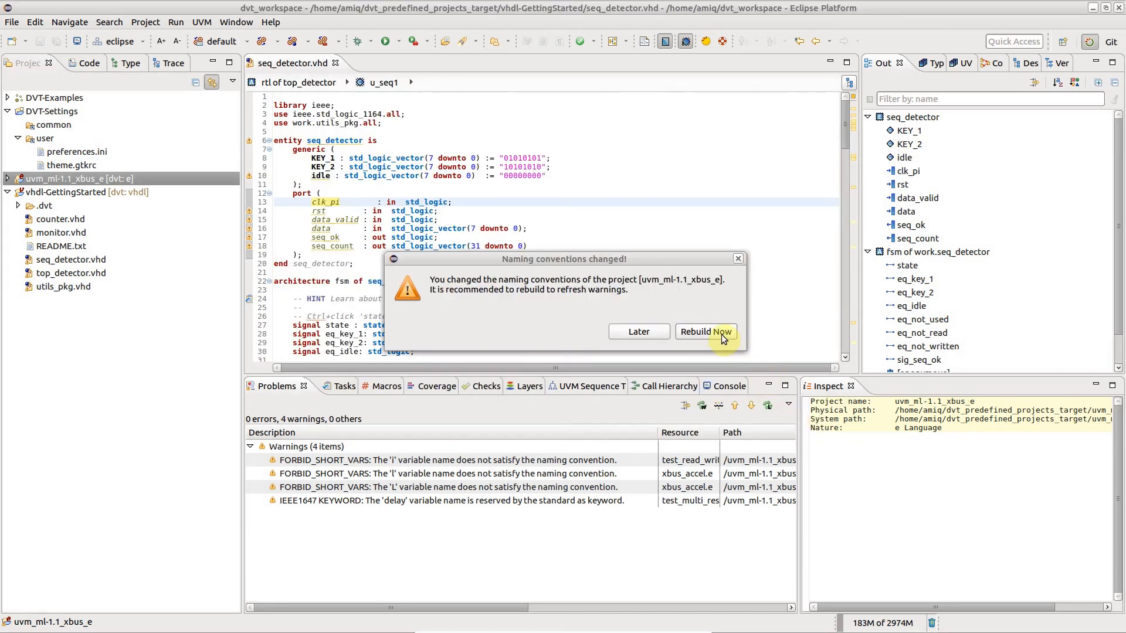
# - Rebuild the project from the Naming conventions changed prompt and return to the Problems warnings list
pyautogui.click(704, 331)
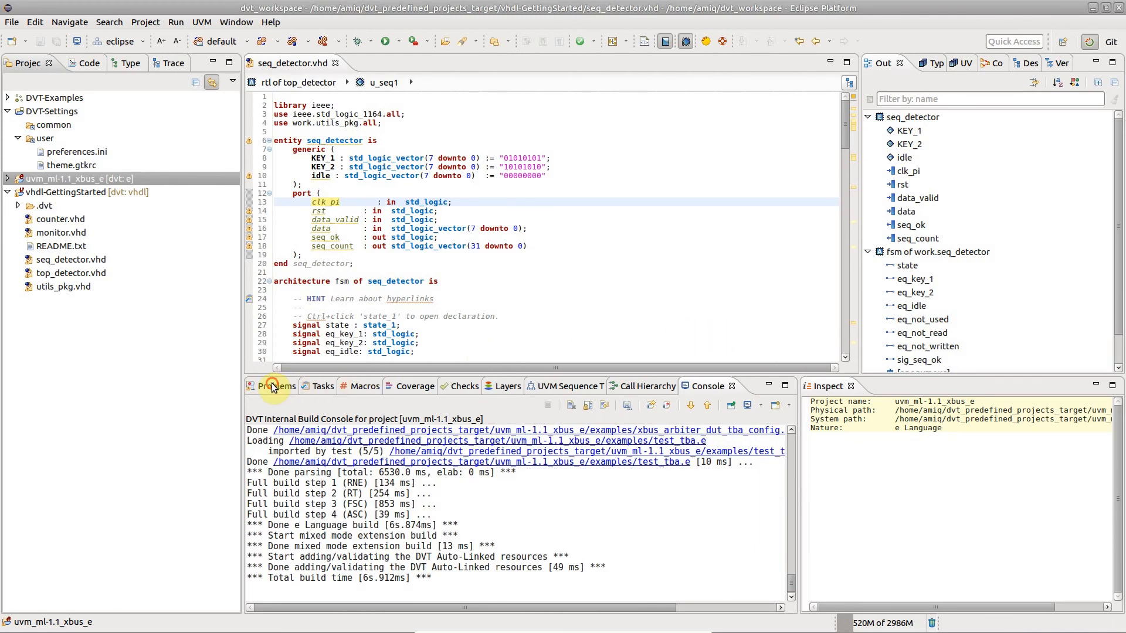
pyautogui.click(277, 386)
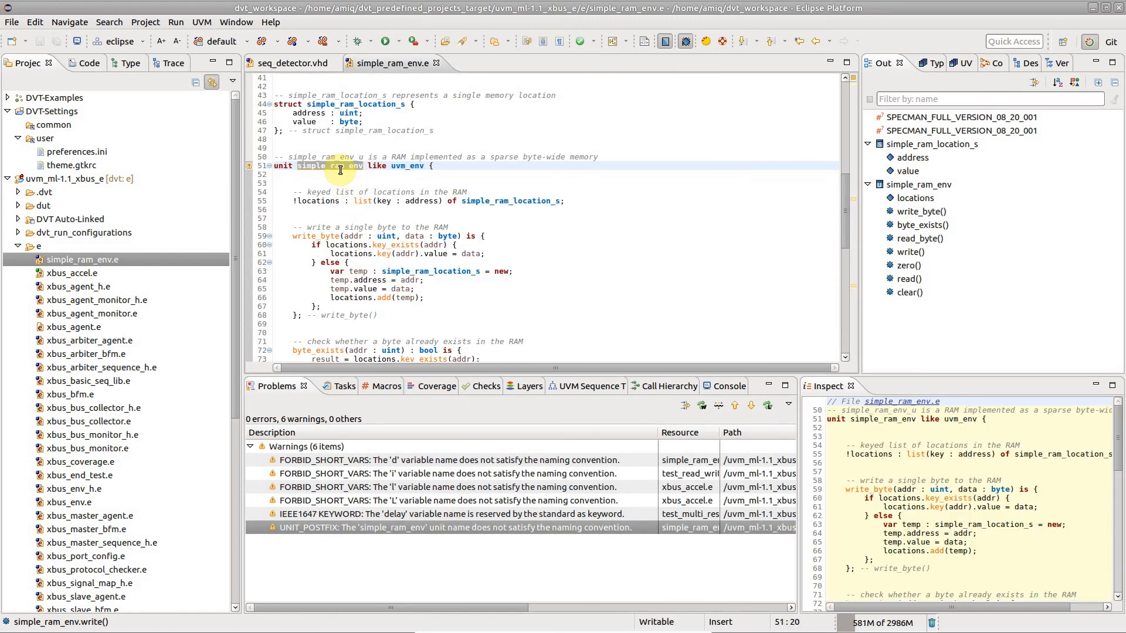
pyautogui.moveTo(340, 165)
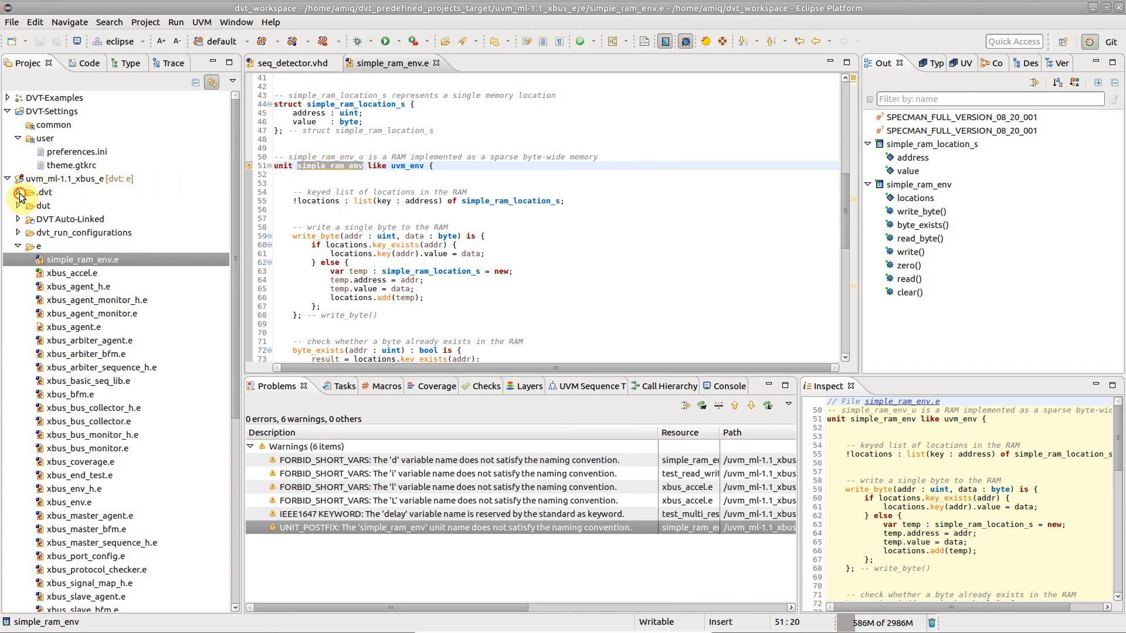
# - Expand the .dvt folder and open naming_conventions.xml listing the six rules
pyautogui.click(18, 191)
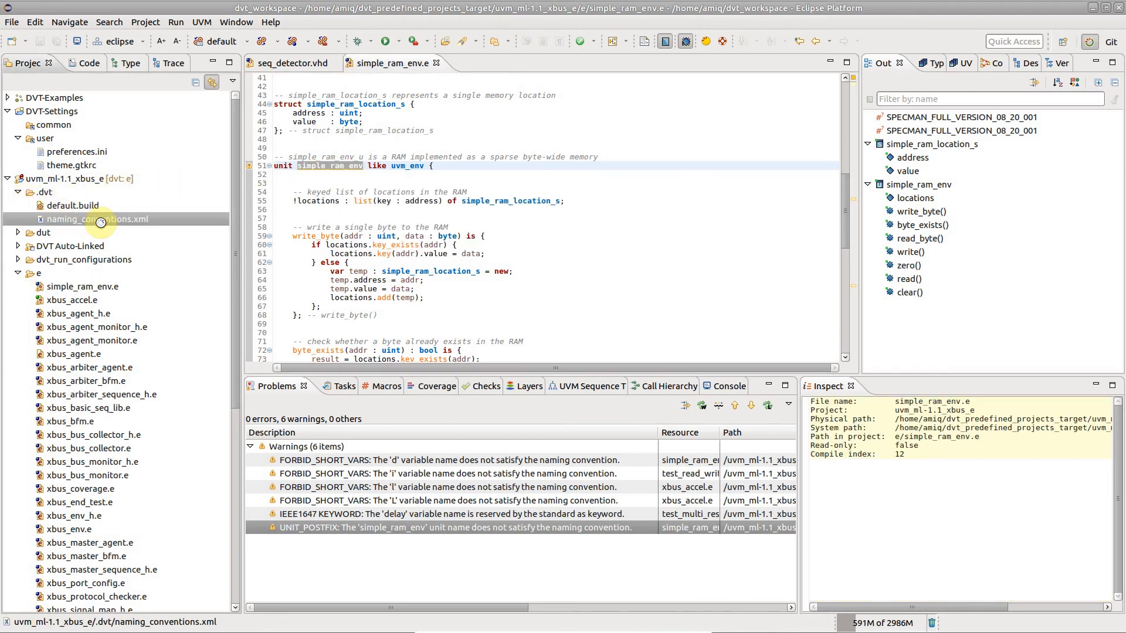
pyautogui.doubleClick(98, 219)
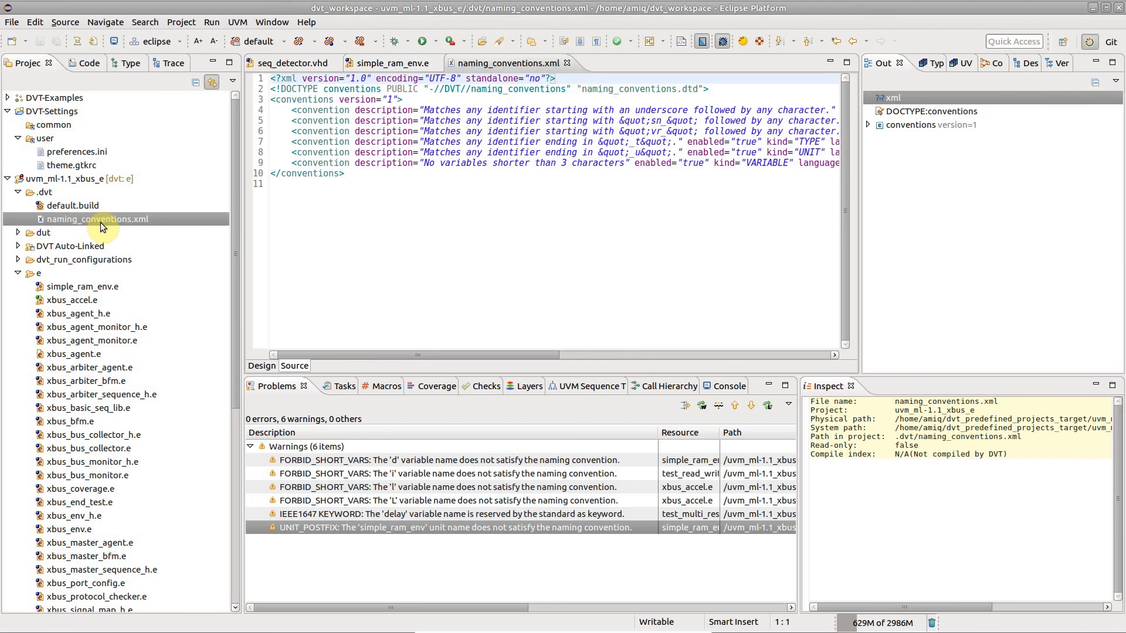